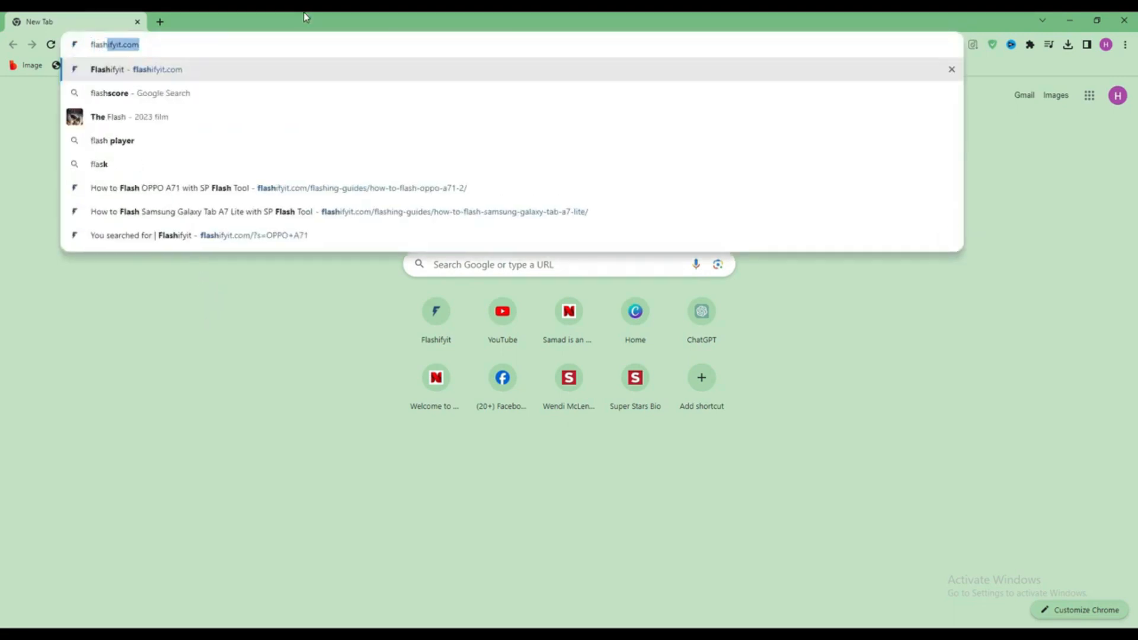
Go to flashifyit.com and browse the home page's driver download posts, returning to the top
type("flashifyit.com")
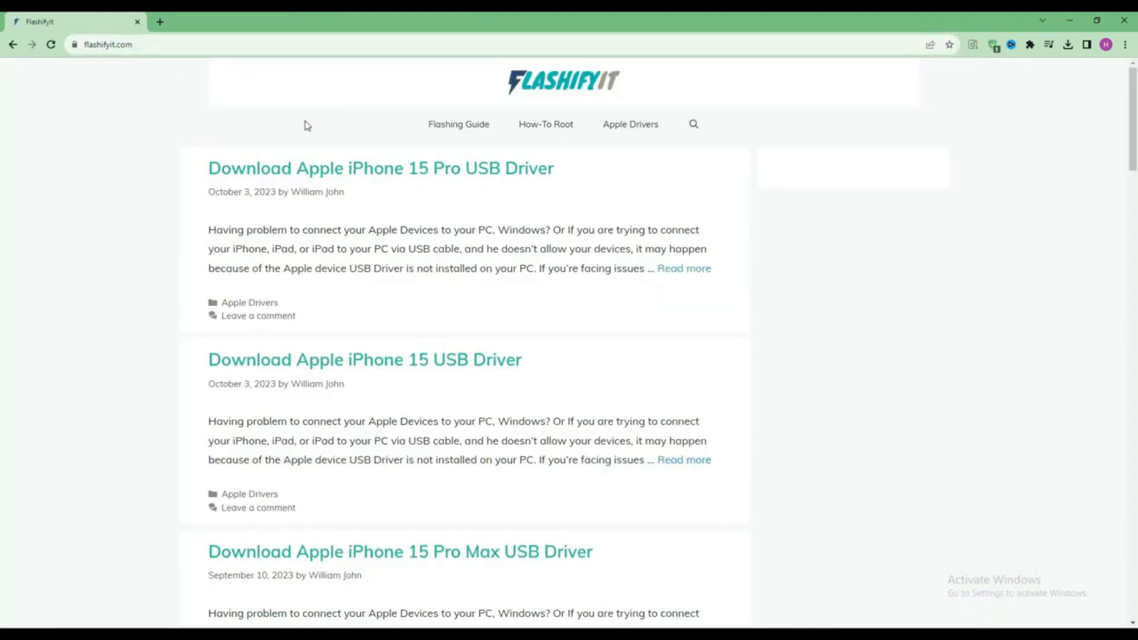
mouse_move(454, 146)
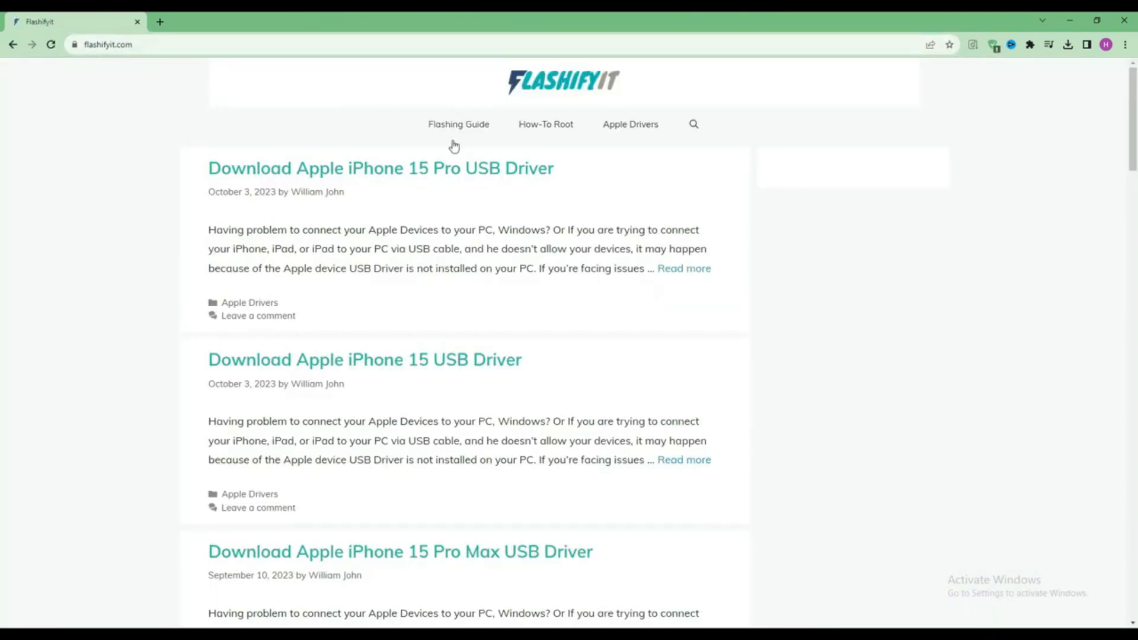
scroll("down", 3)
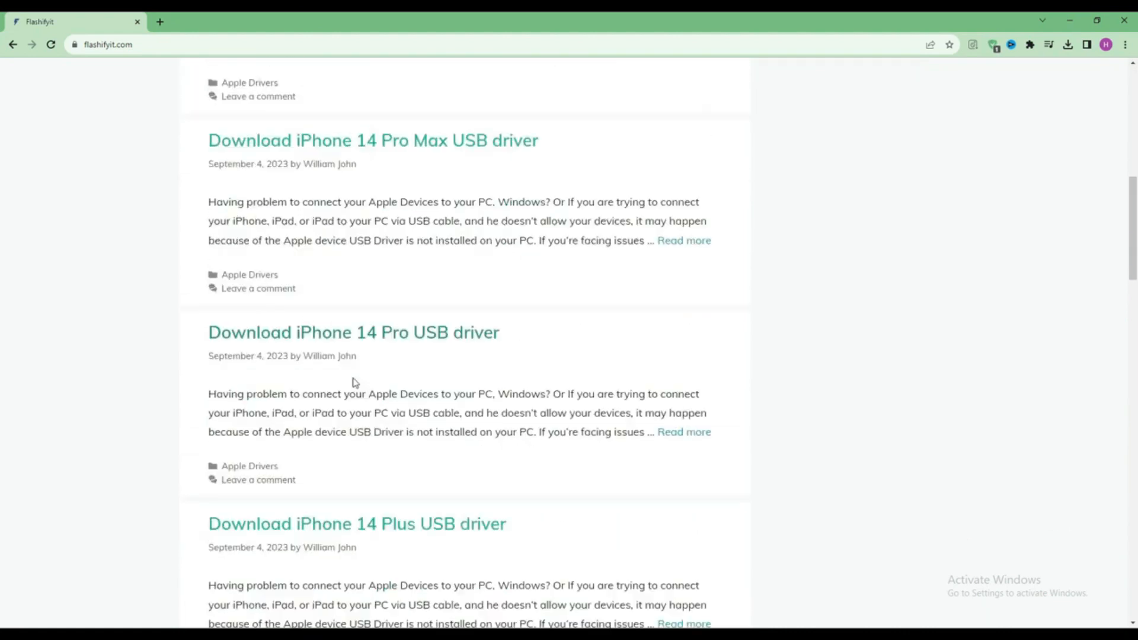
scroll("down", 3)
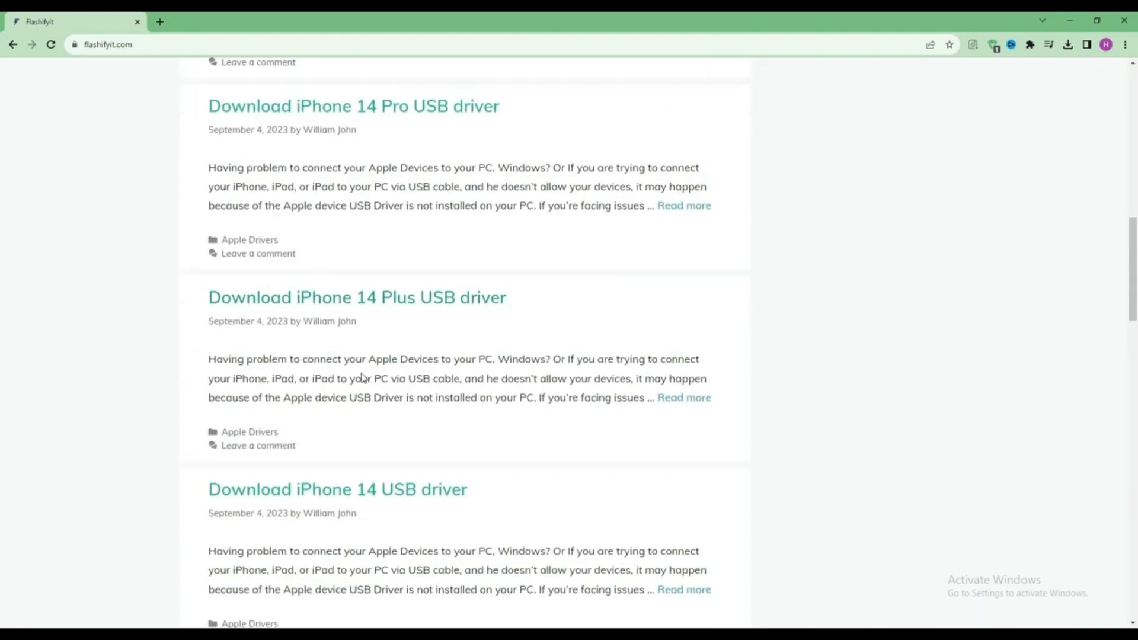
scroll("up", 3)
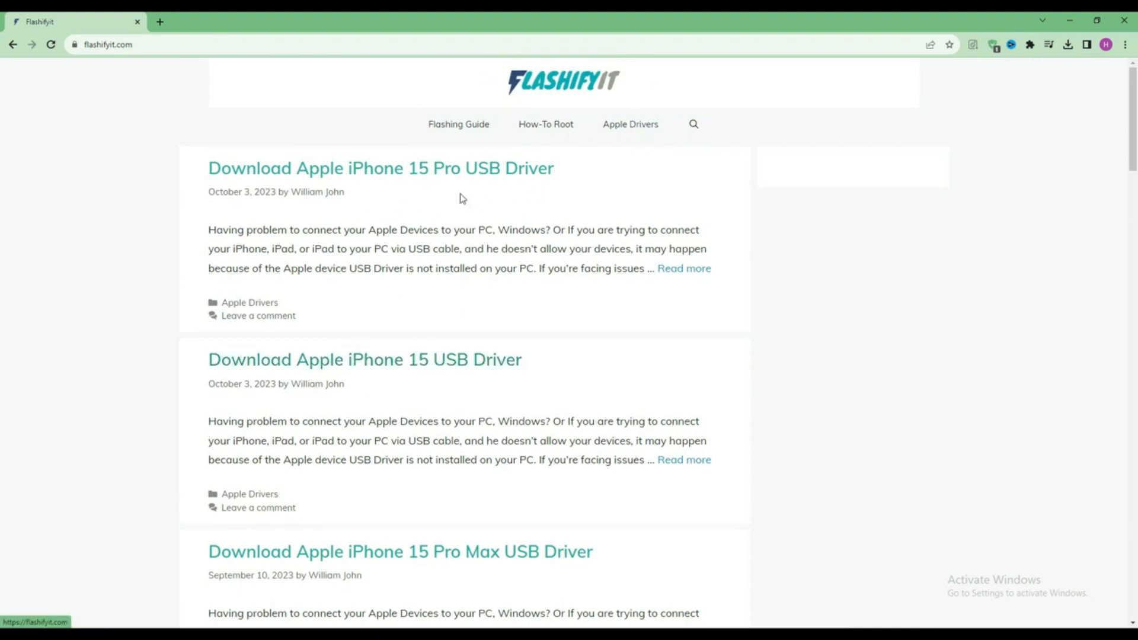
mouse_move(399, 158)
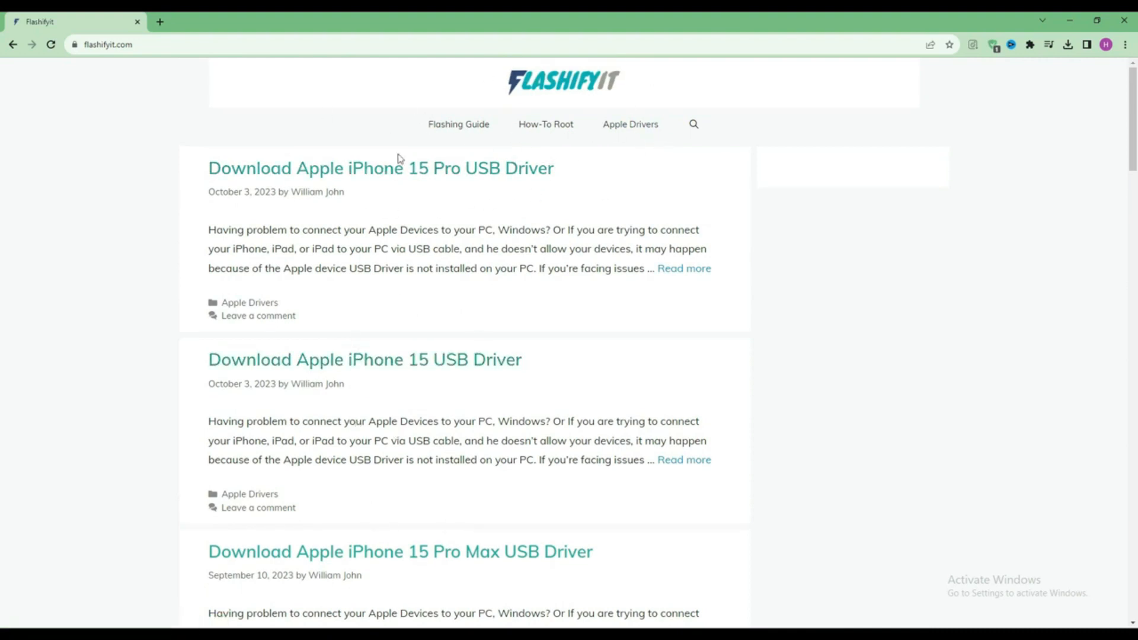
mouse_move(696, 136)
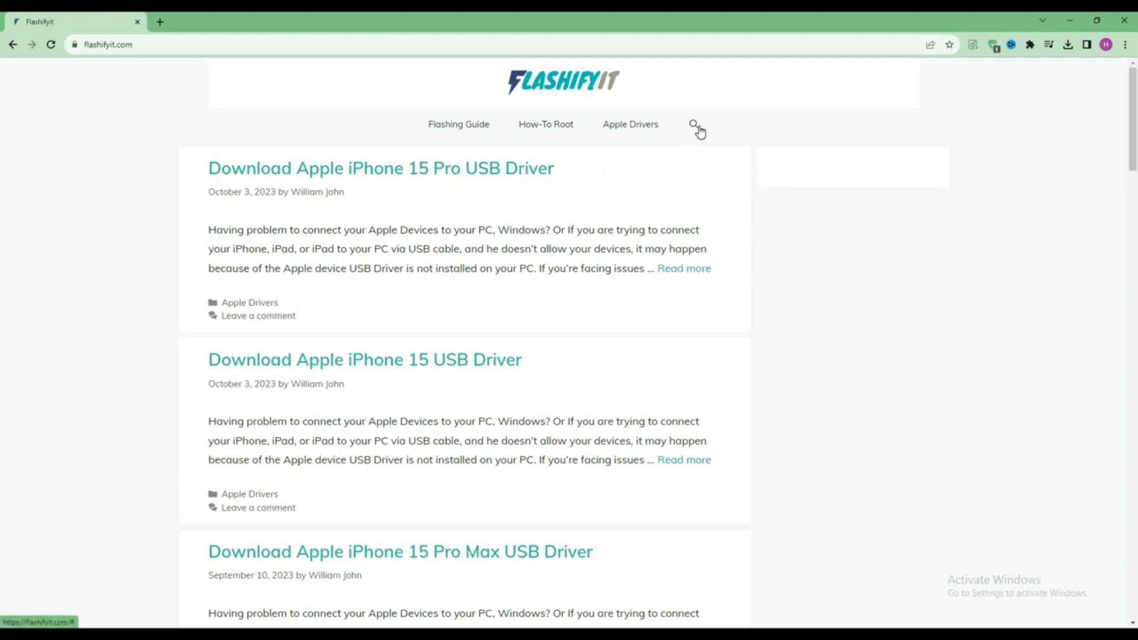
Read the Huawei P9 Lite Vns L21 flashing guide's introduction and prerequisites
left_click(694, 124)
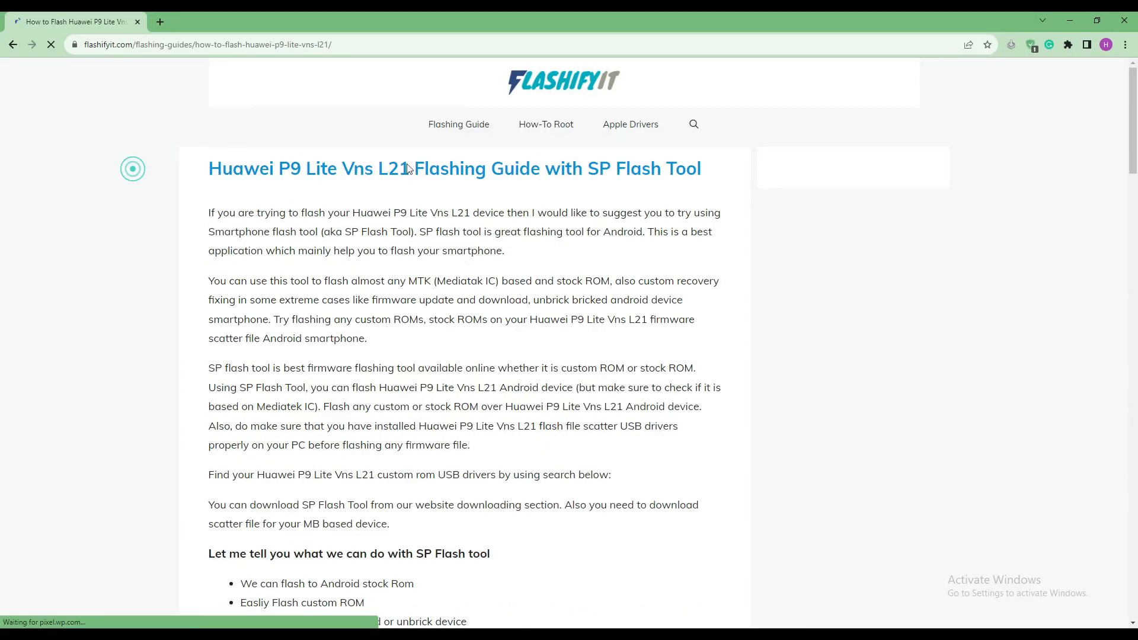
left_click_drag(297, 212, 366, 337)
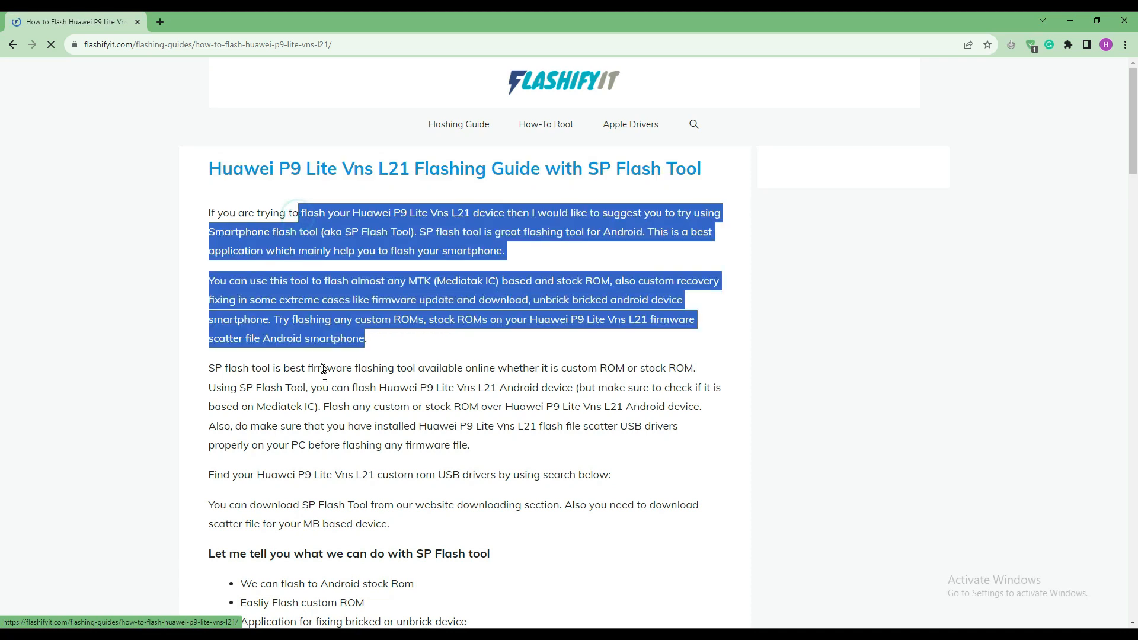
scroll("down", 3)
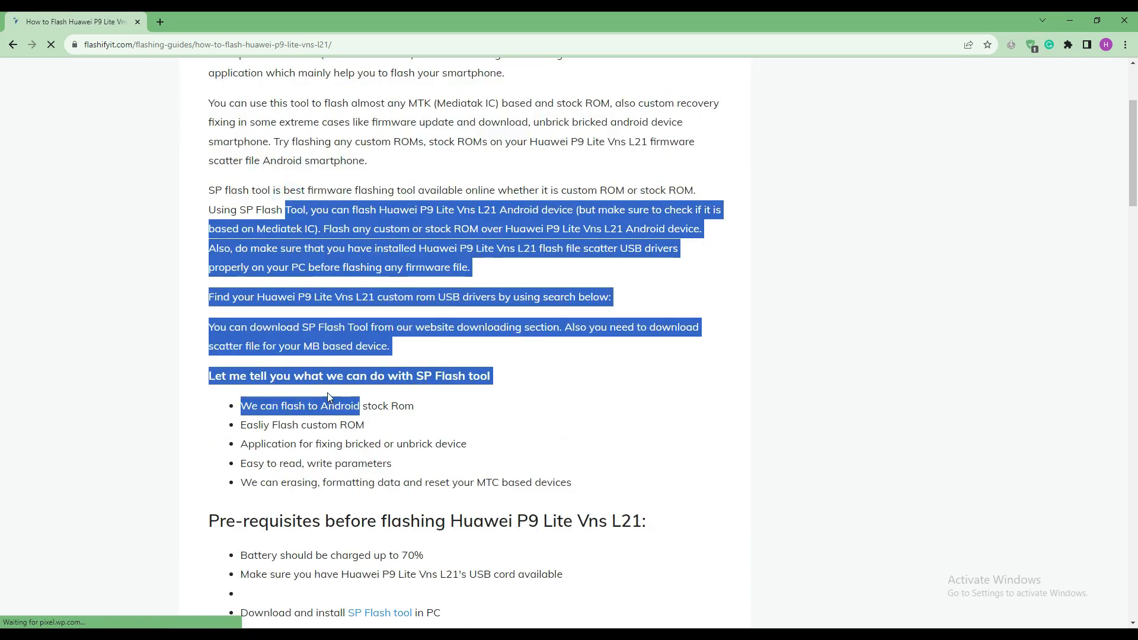
scroll("down", 3)
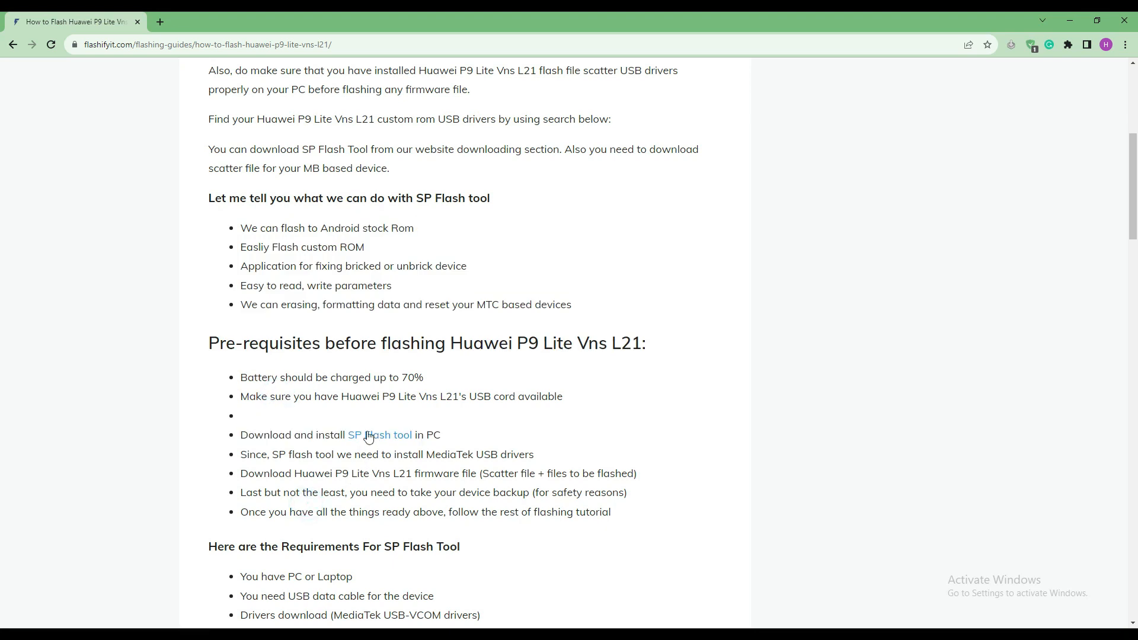
left_click_drag(287, 454, 380, 512)
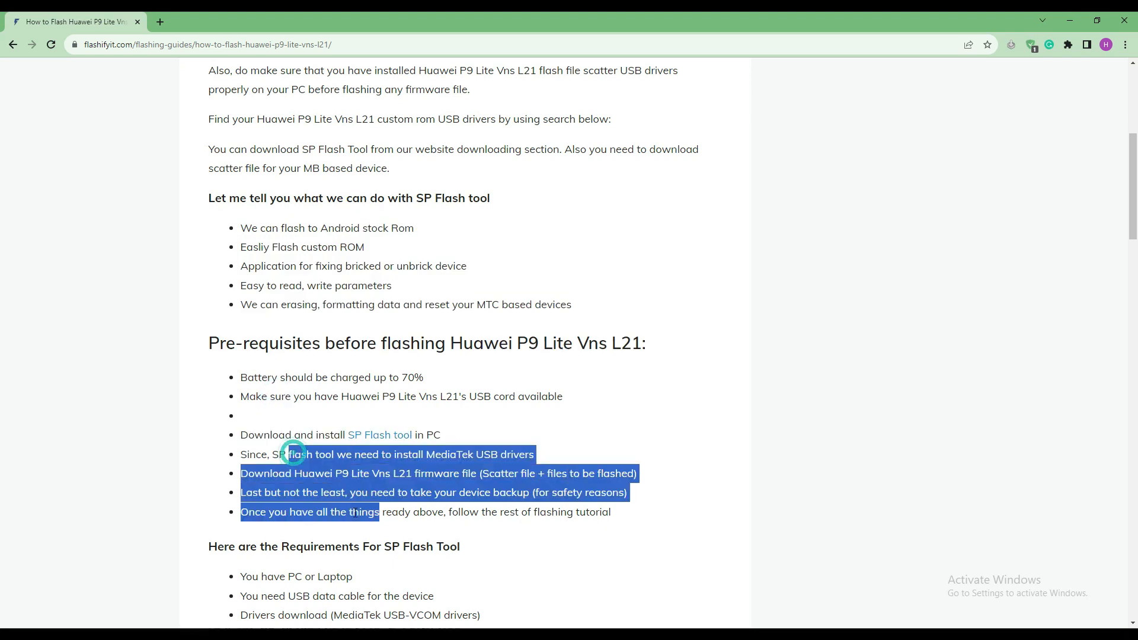
Continue through the guide's flashing steps down to the SP Flash Tool link
scroll("down", 3)
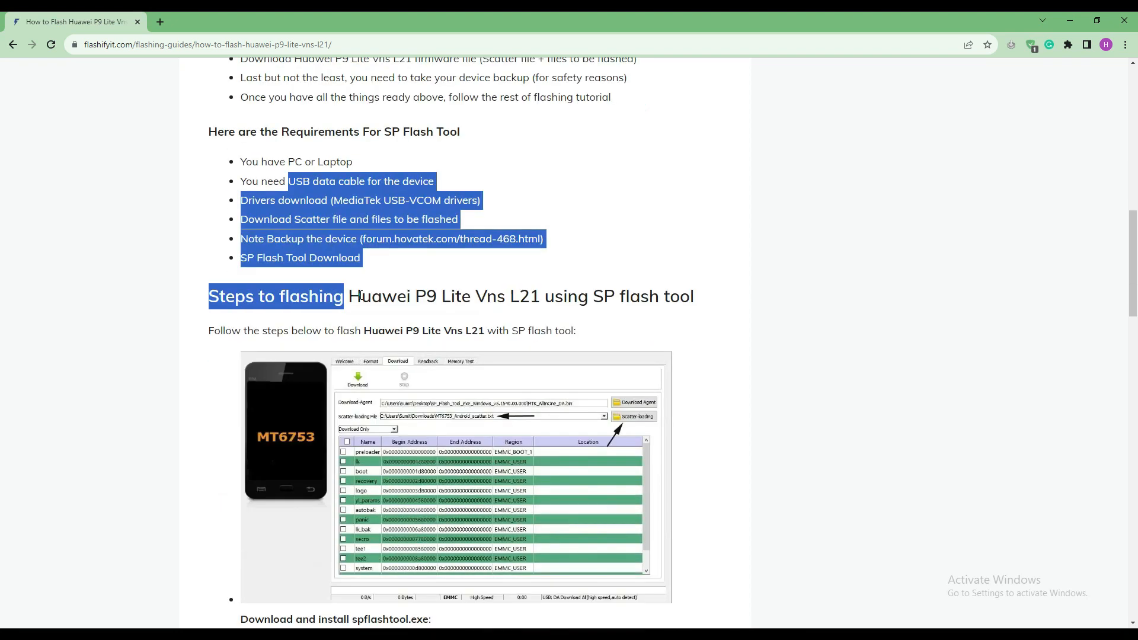
scroll("down", 3)
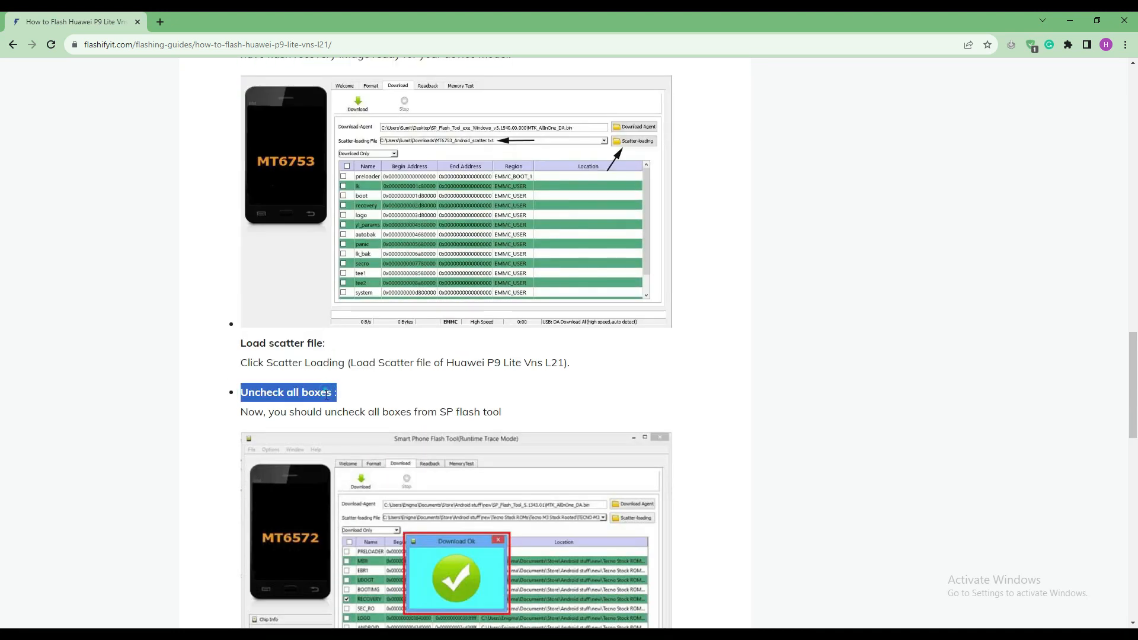
scroll("down", 3)
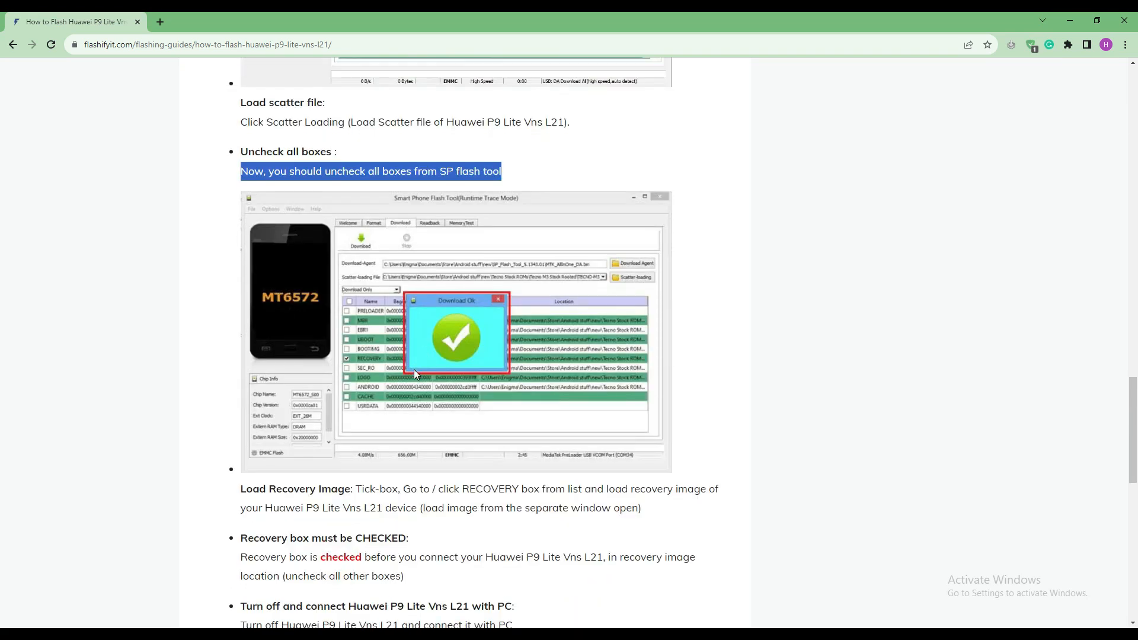
scroll("down", 3)
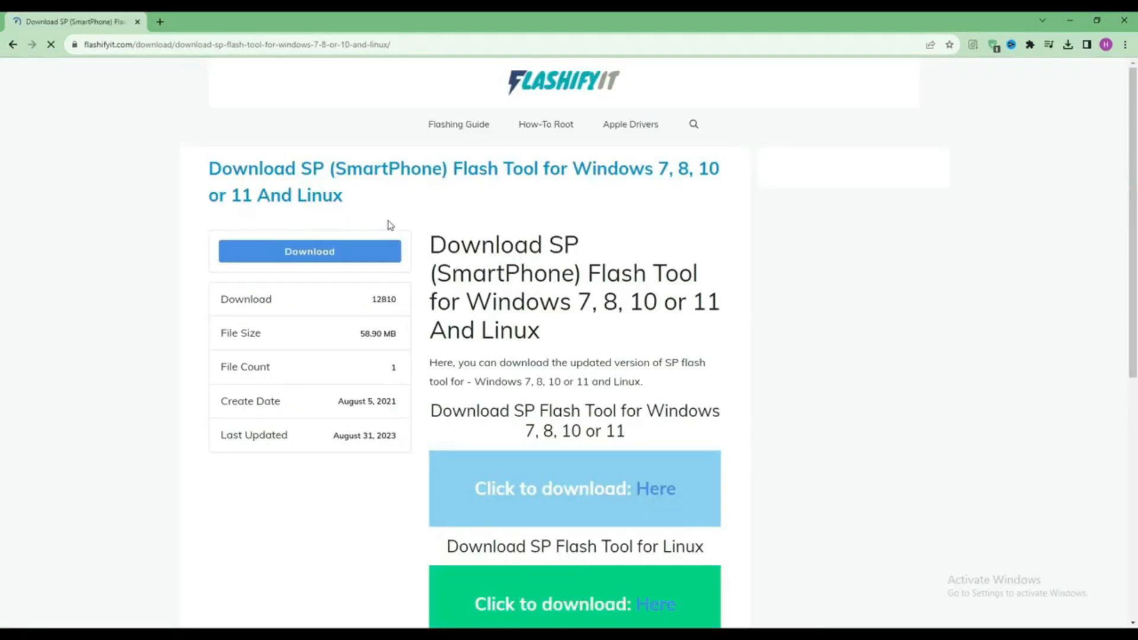
Download the SP Flash Tool Windows zip from Flashifyit into the chosen save folder
left_click_drag(429, 410, 584, 431)
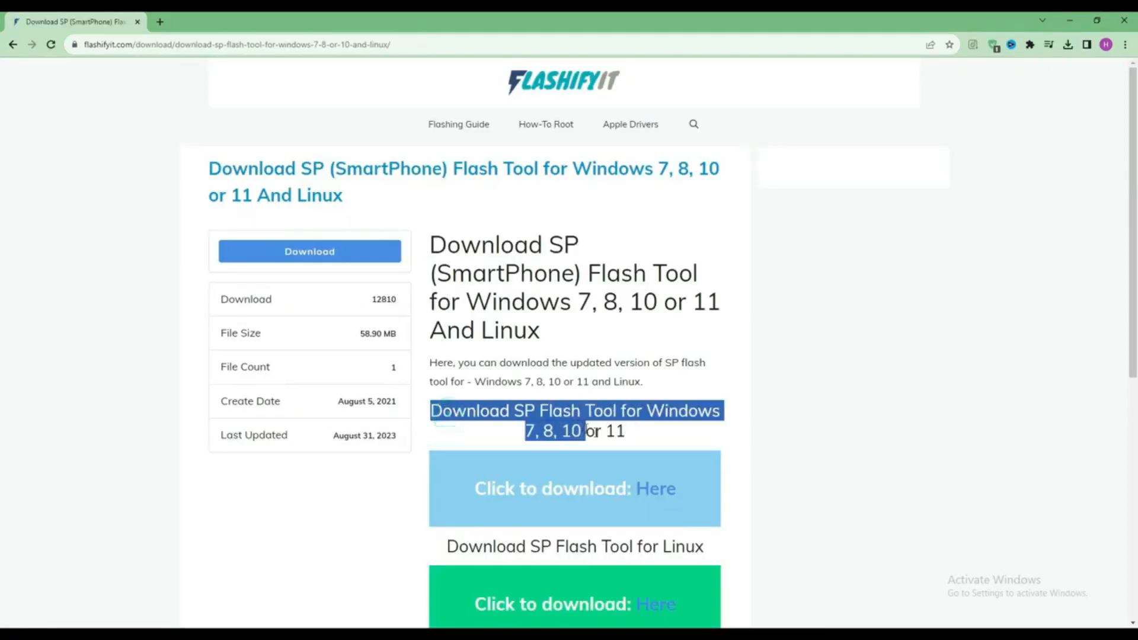
scroll("down", 3)
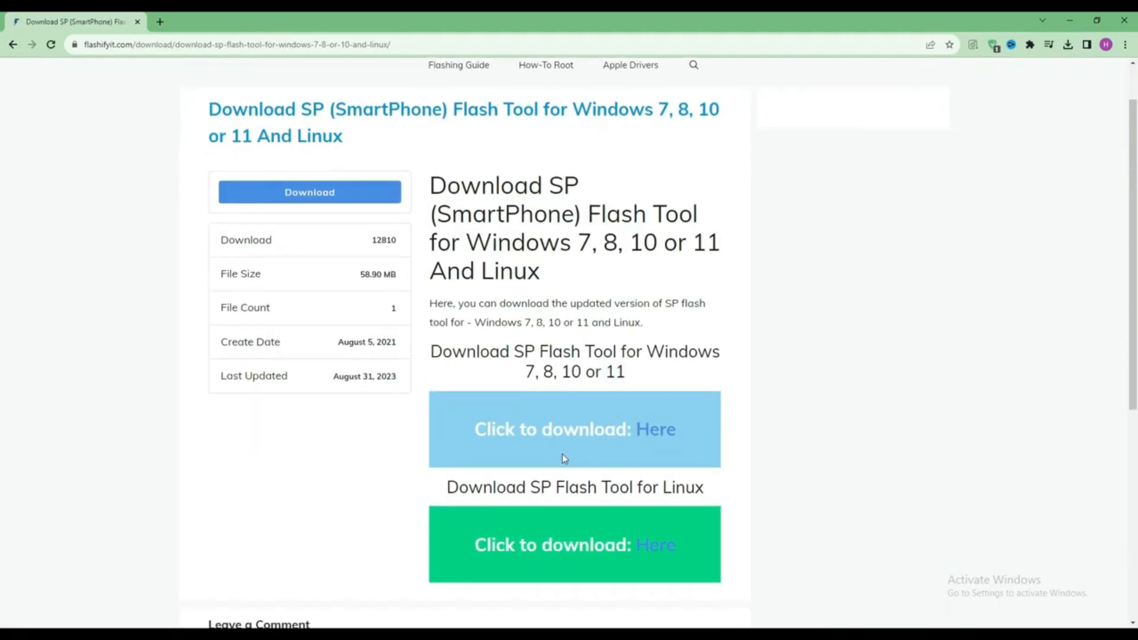
double_click(574, 487)
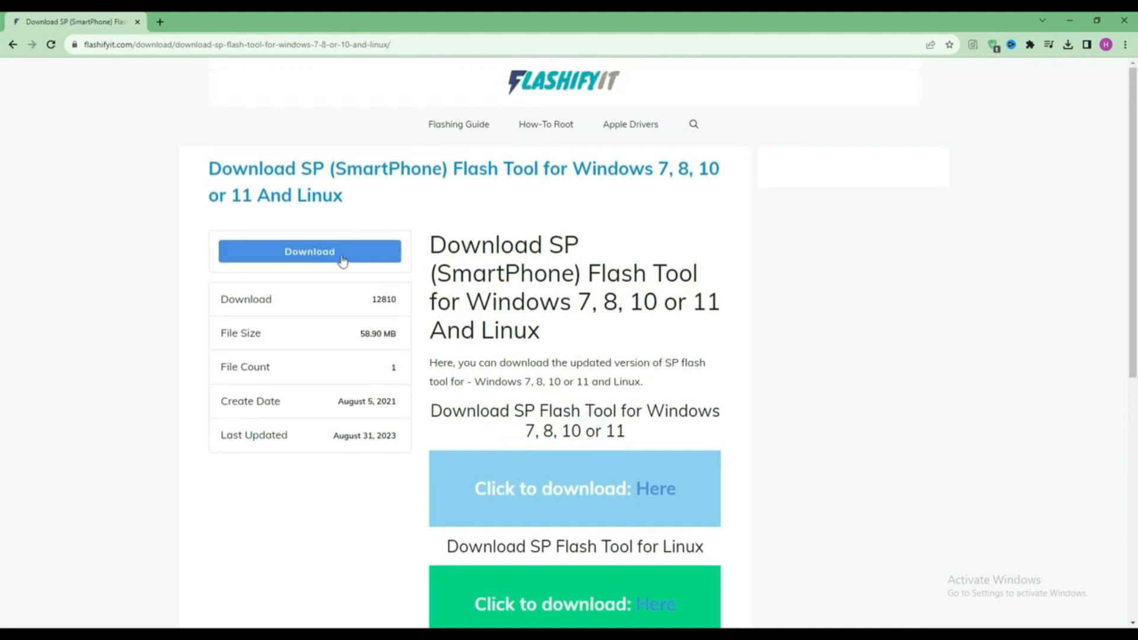
left_click(310, 251)
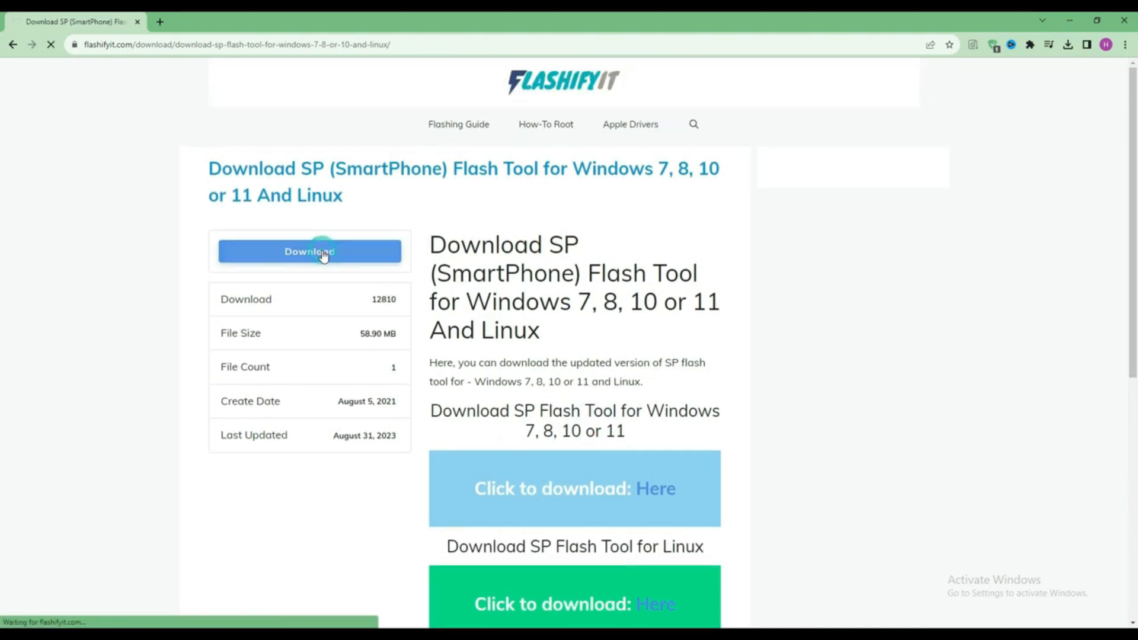
left_click(310, 252)
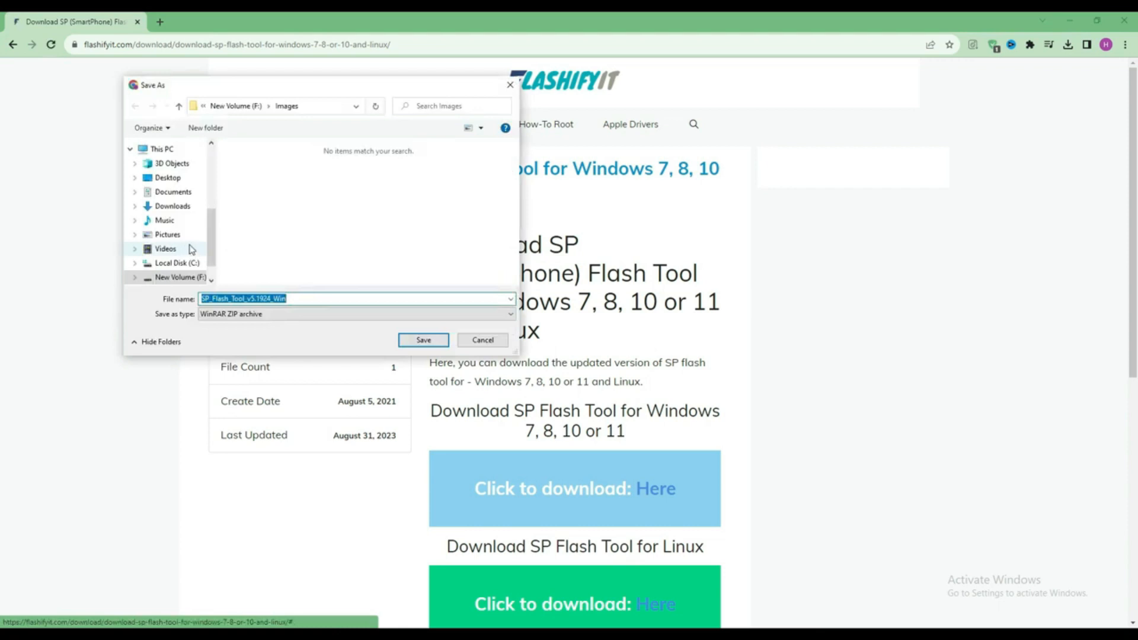
left_click(483, 340)
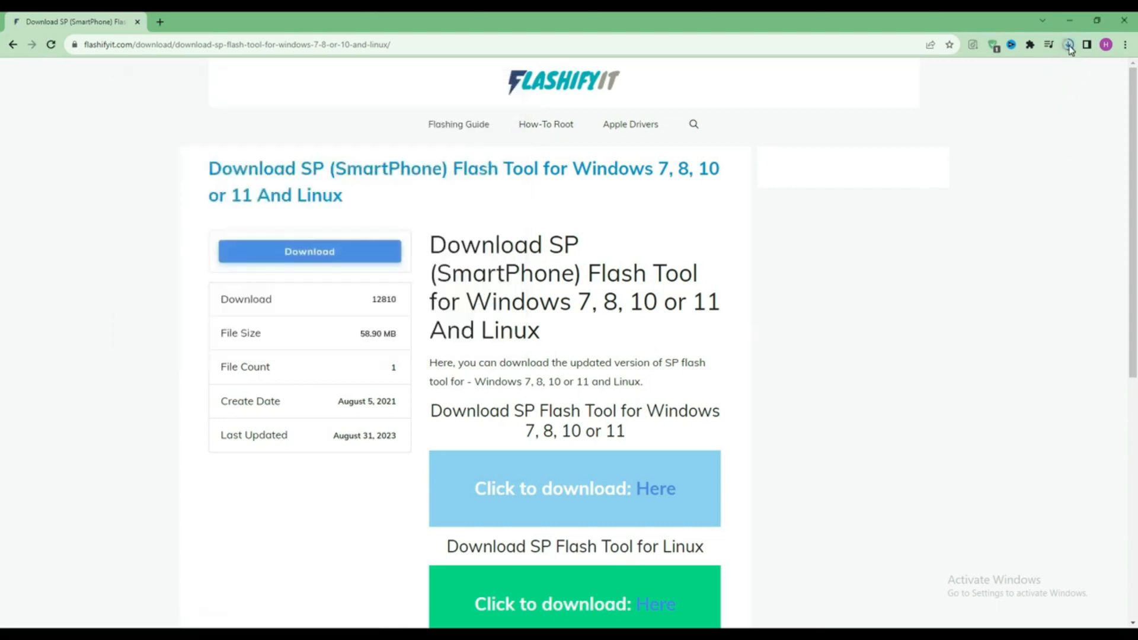
left_click(1067, 44)
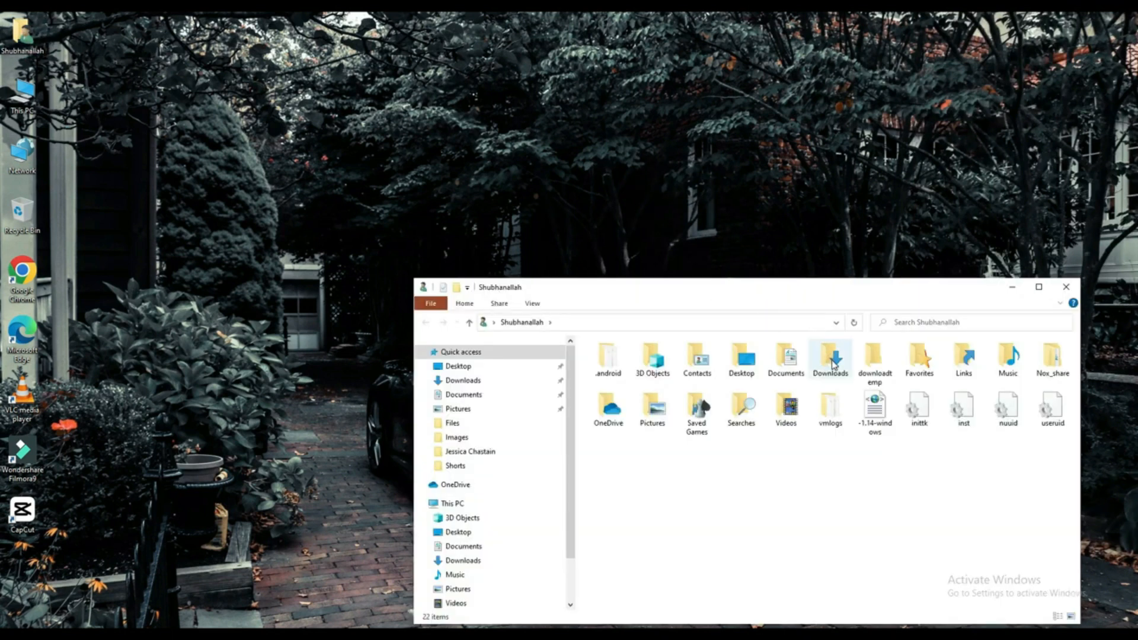
Browse into Downloads and the extracted SP_Flash_Tool_v5.1924_Win inner folder
double_click(830, 359)
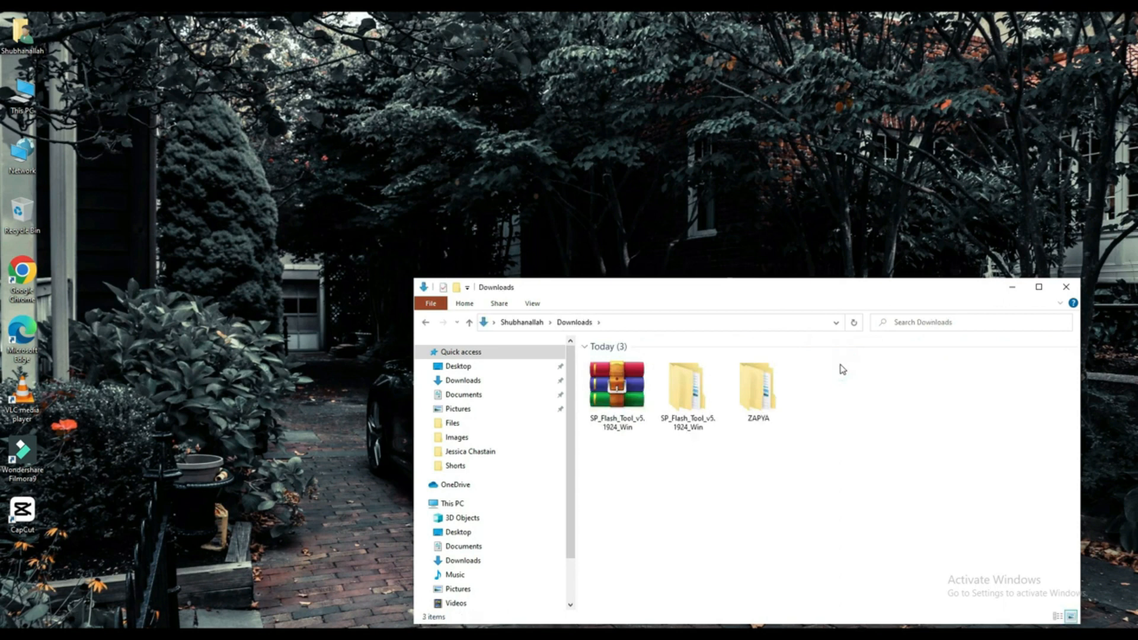
left_click(686, 384)
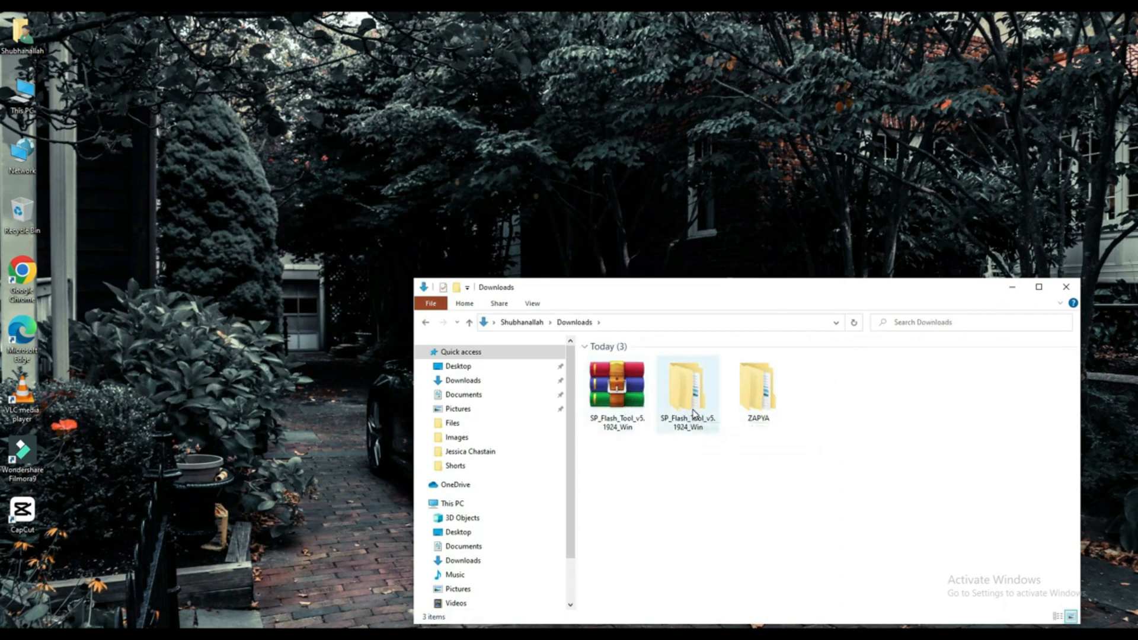
double_click(687, 383)
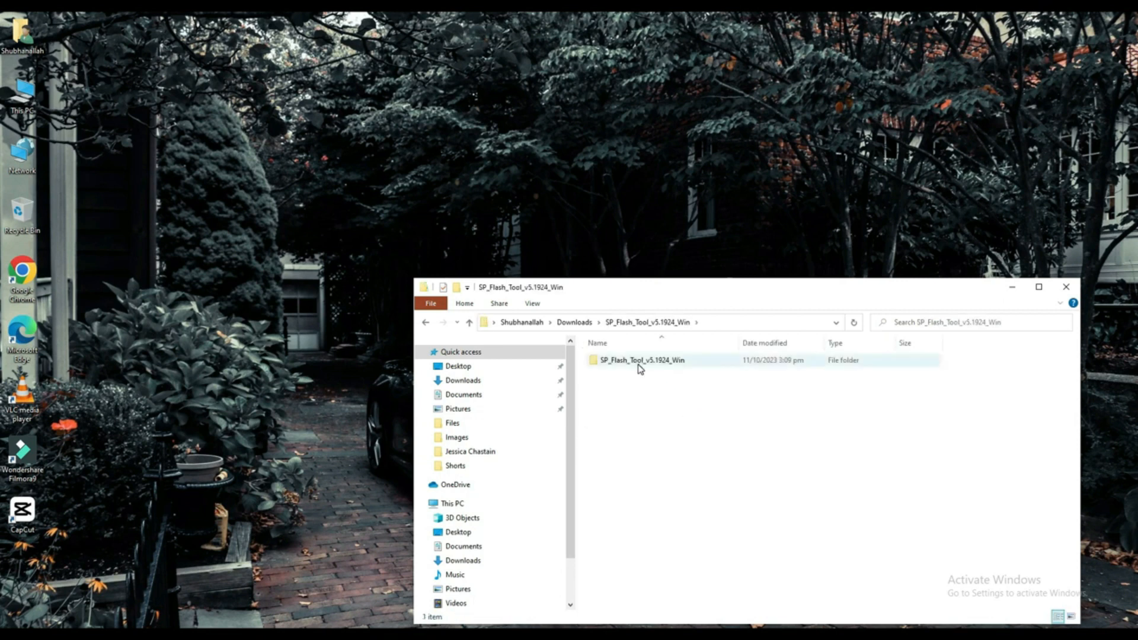
double_click(640, 360)
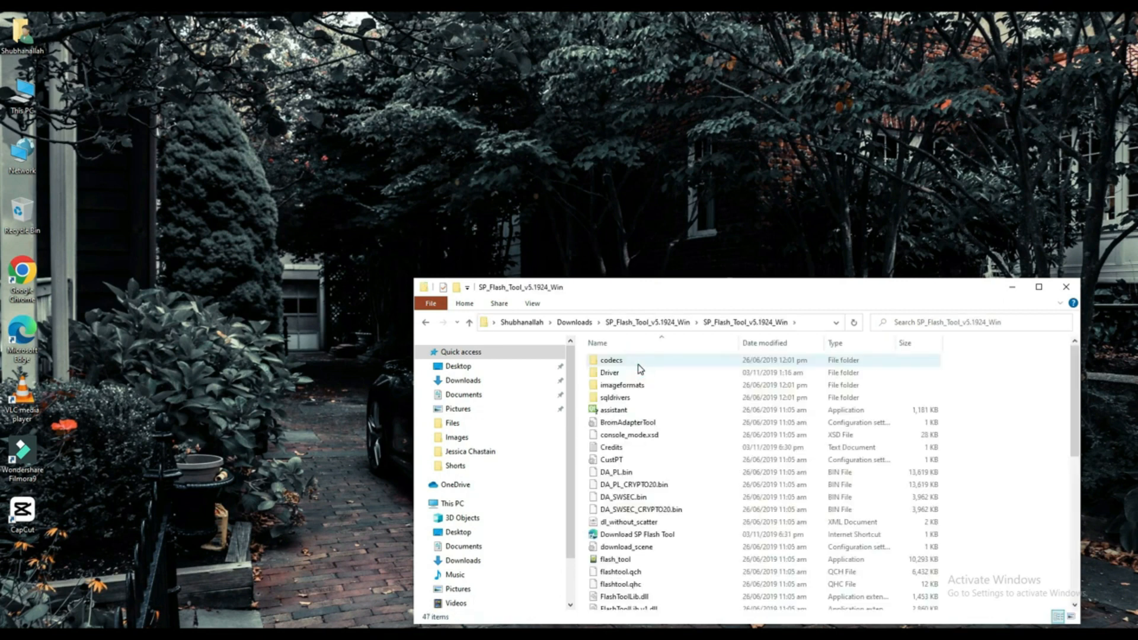
Launch the flash_tool application from the extracted folder
left_click(615, 558)
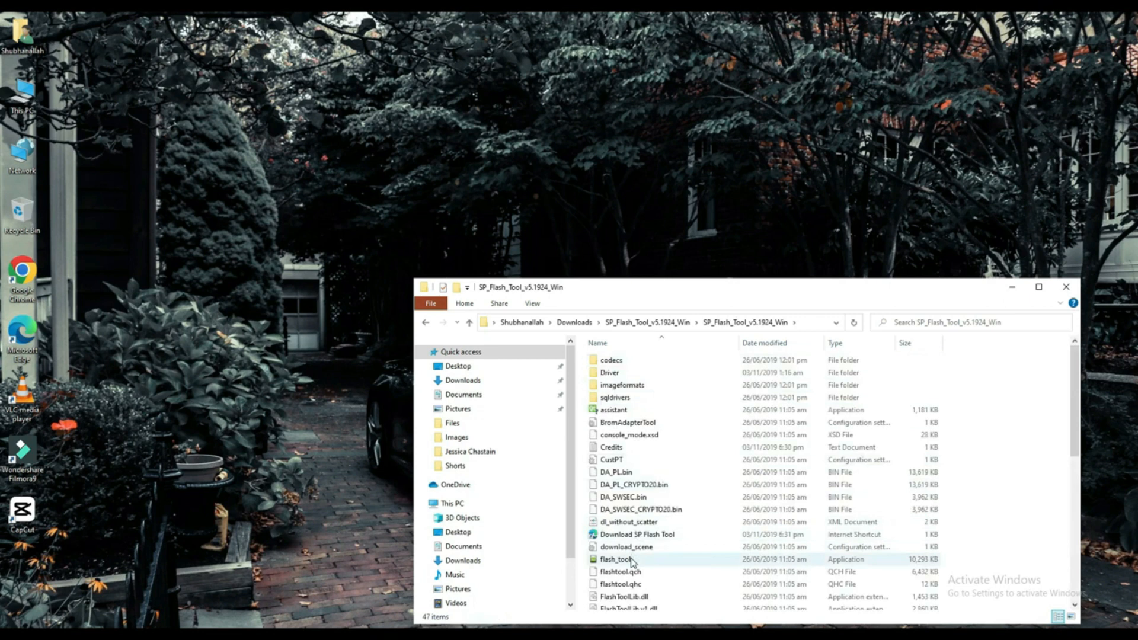
left_click(615, 558)
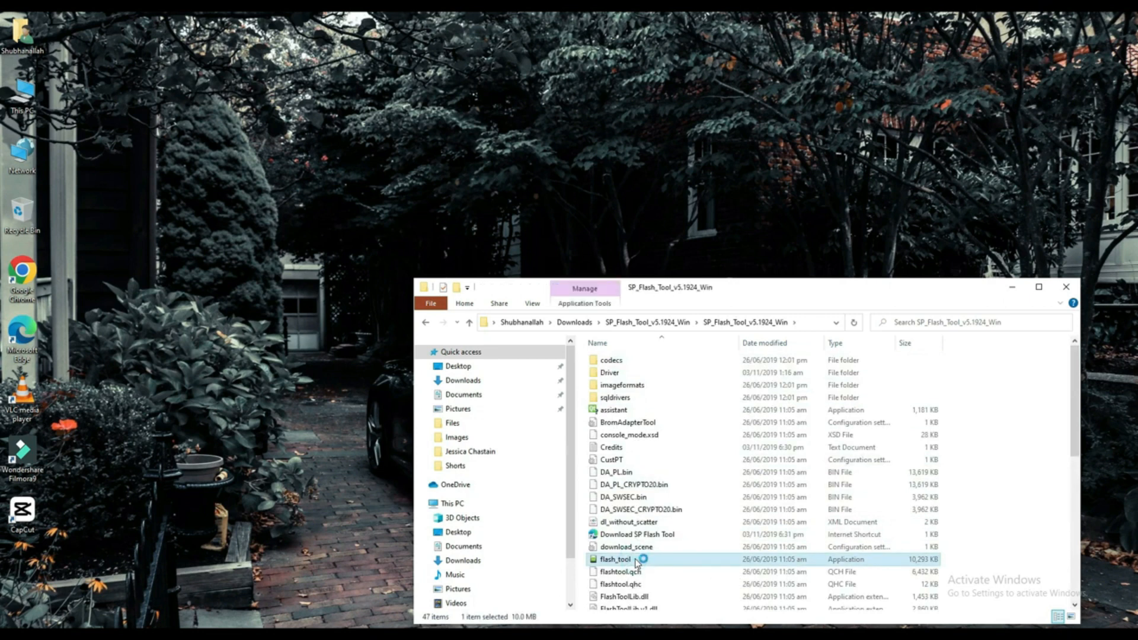
double_click(614, 559)
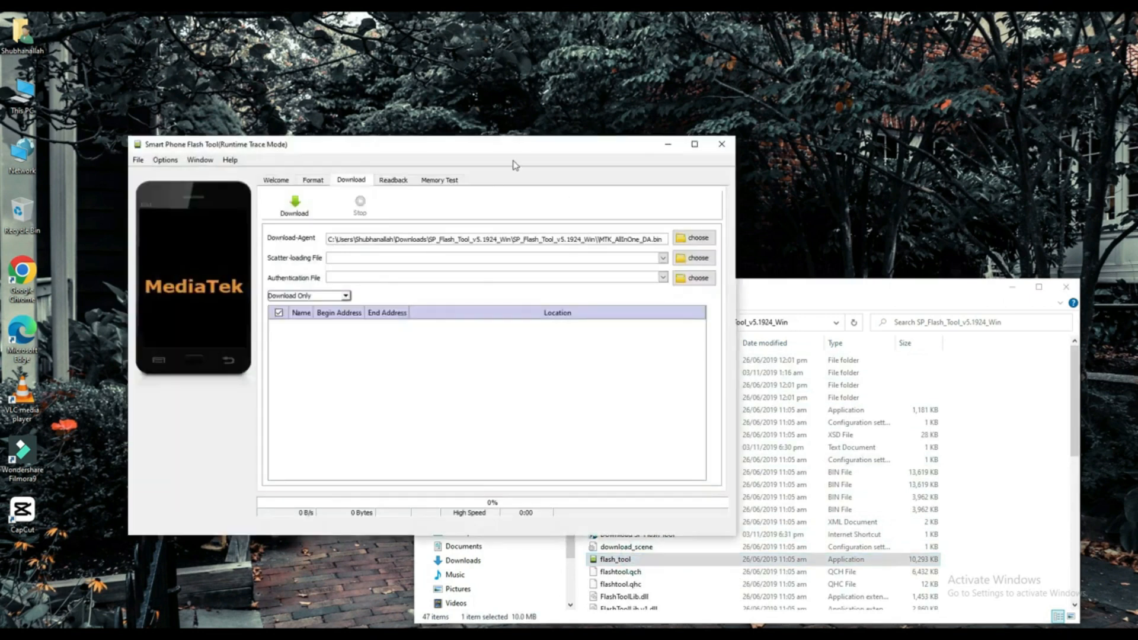
mouse_move(478, 225)
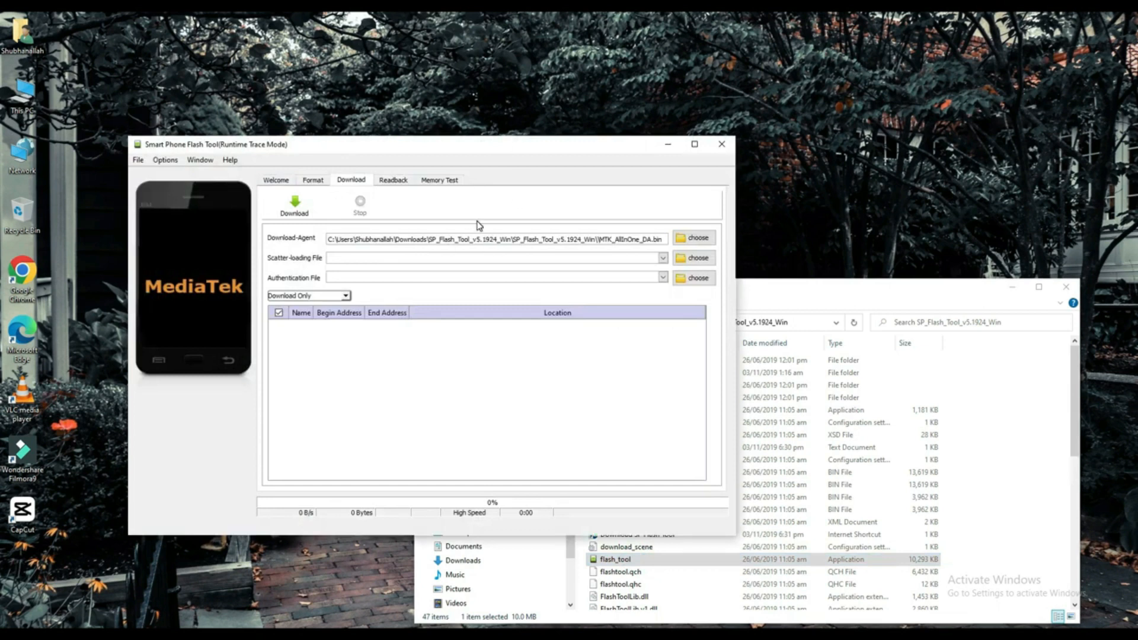
mouse_move(696, 257)
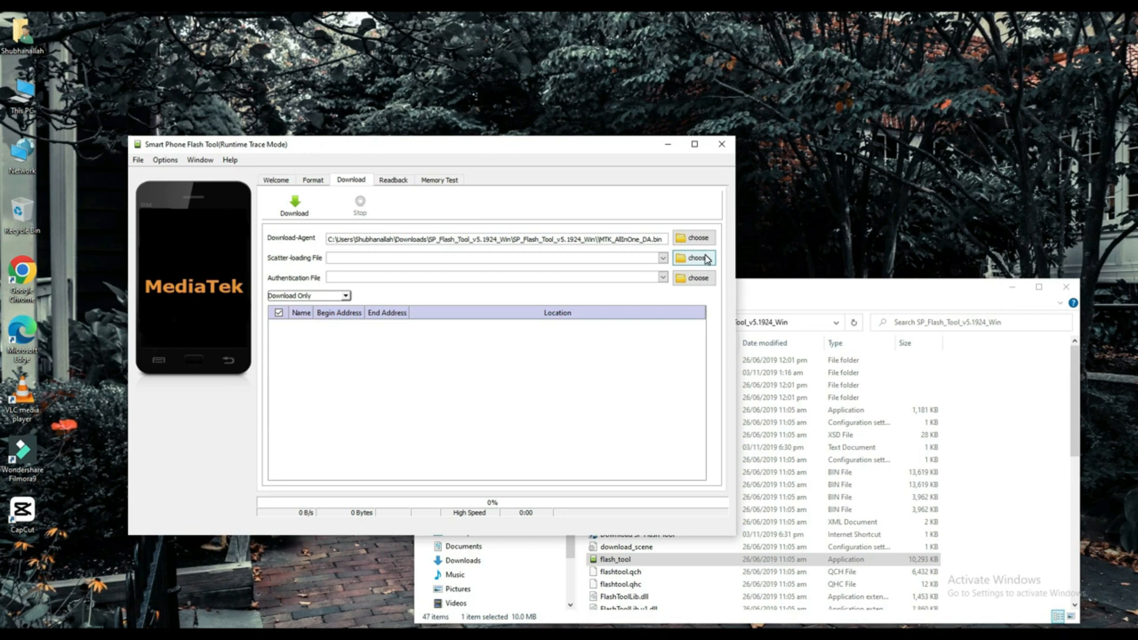
Load MT6580_Android_scatter as the scatter-loading file, listing its partitions
left_click(693, 257)
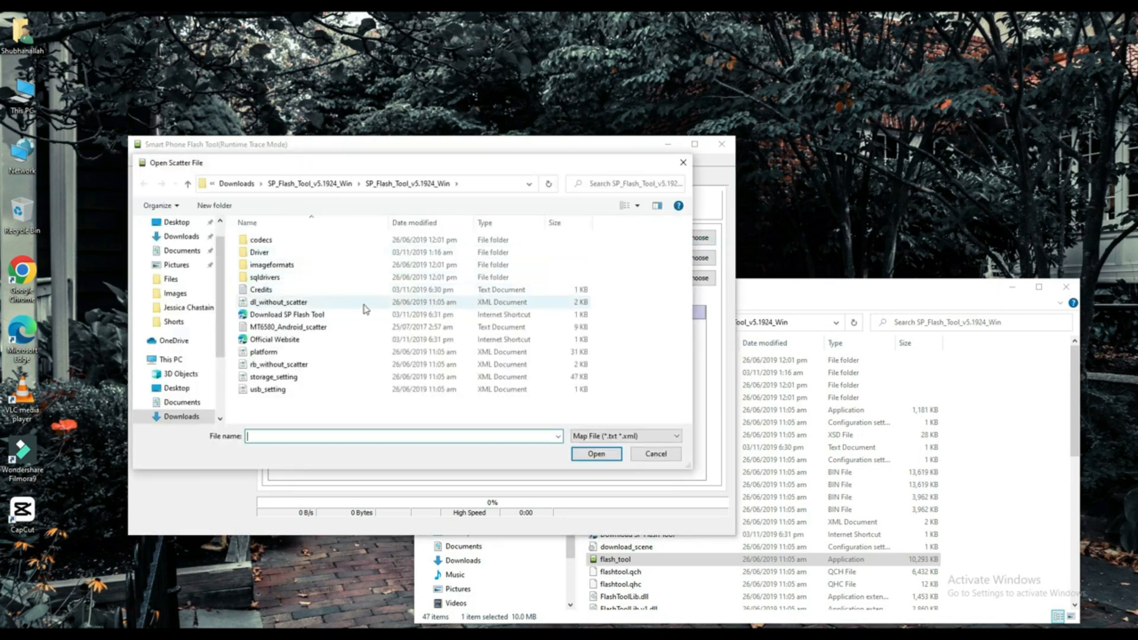
left_click(288, 327)
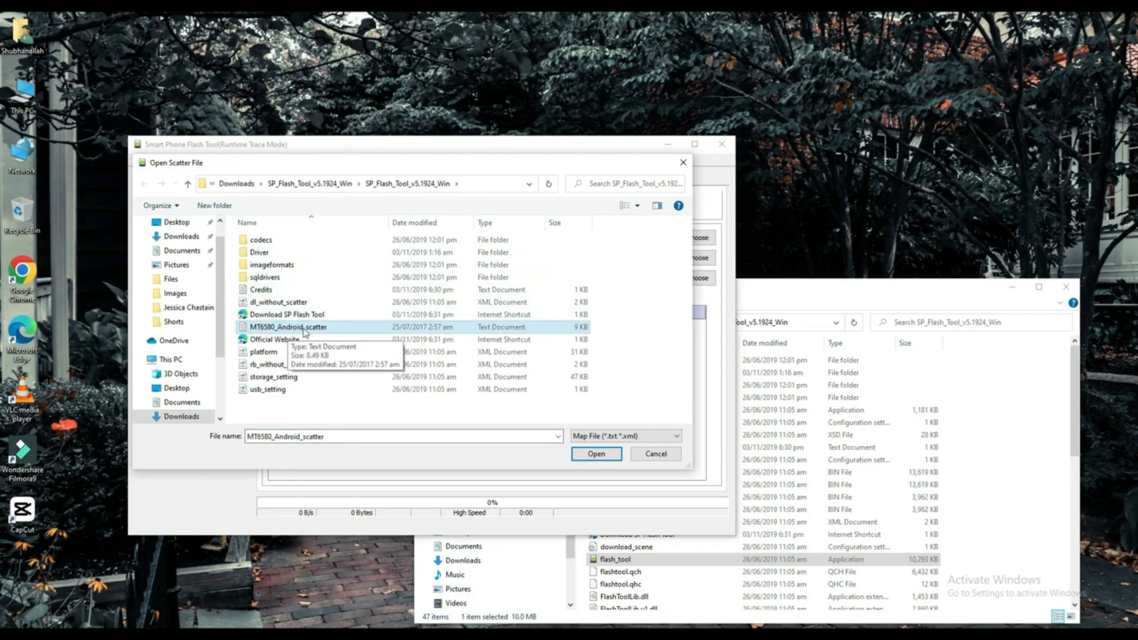
mouse_move(548, 380)
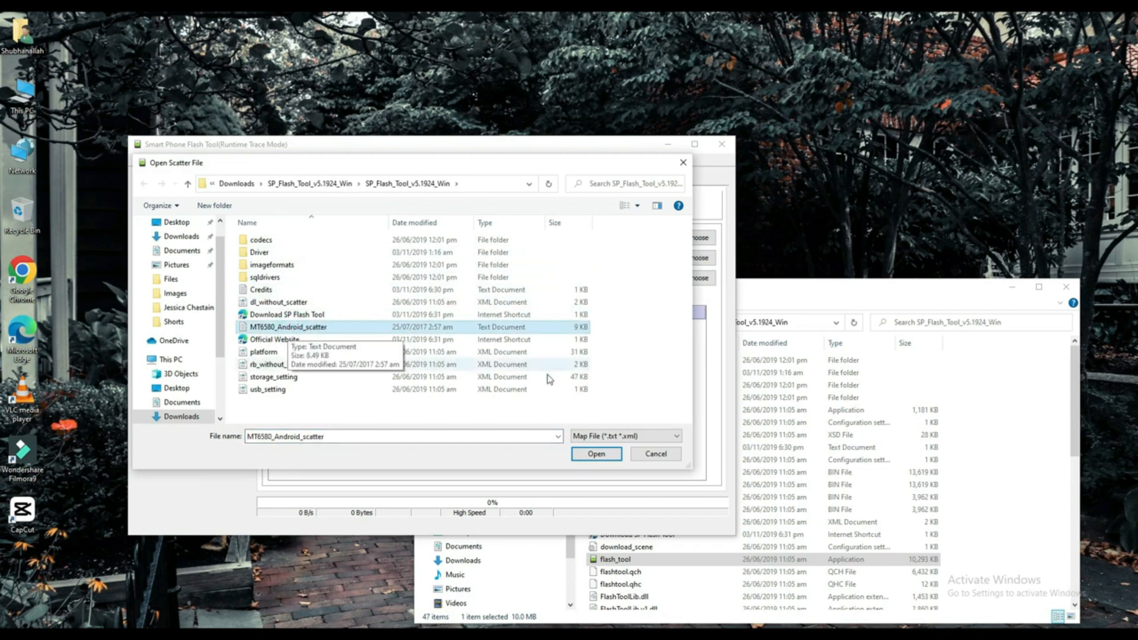
left_click(595, 452)
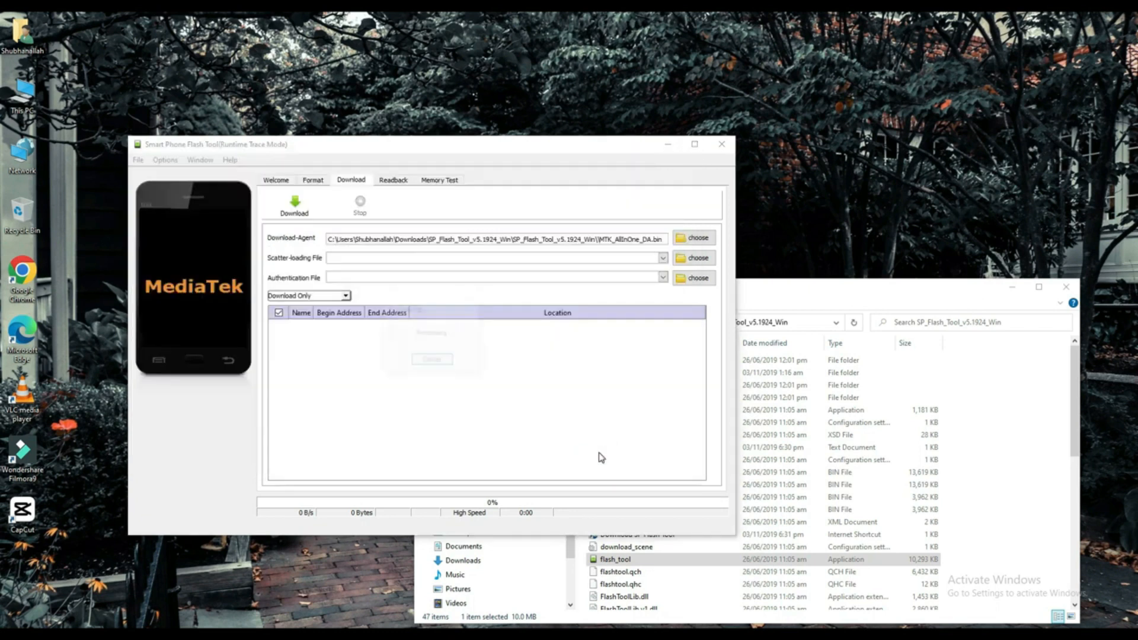
left_click(692, 257)
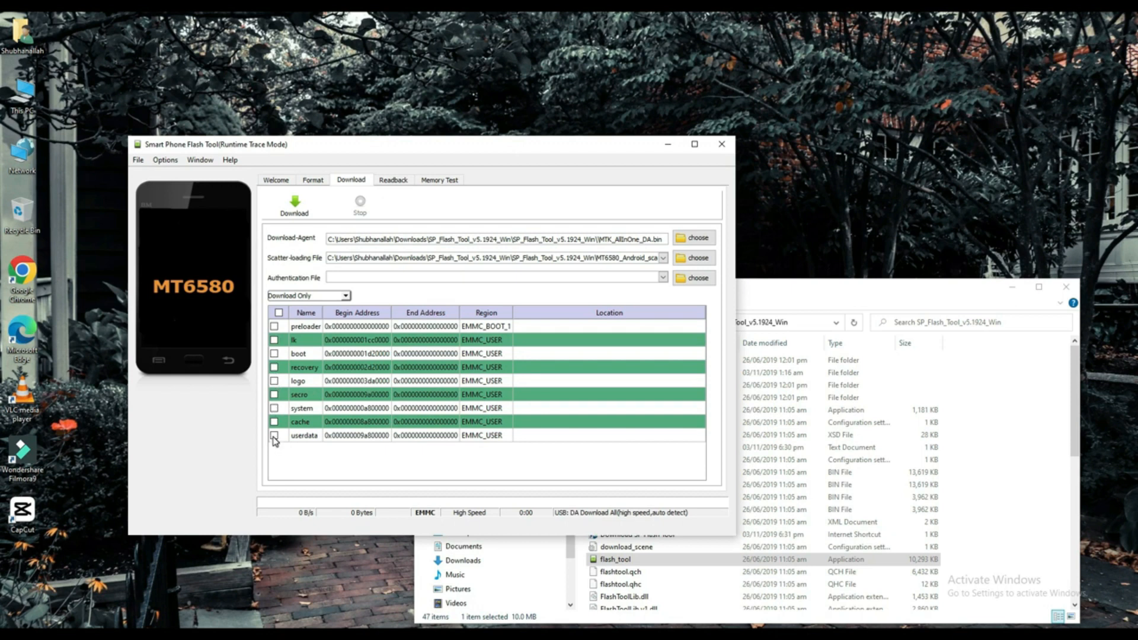
Tick the userdata partition, attempt Download, and dismiss the 'select at least one ROM' warning
left_click(274, 435)
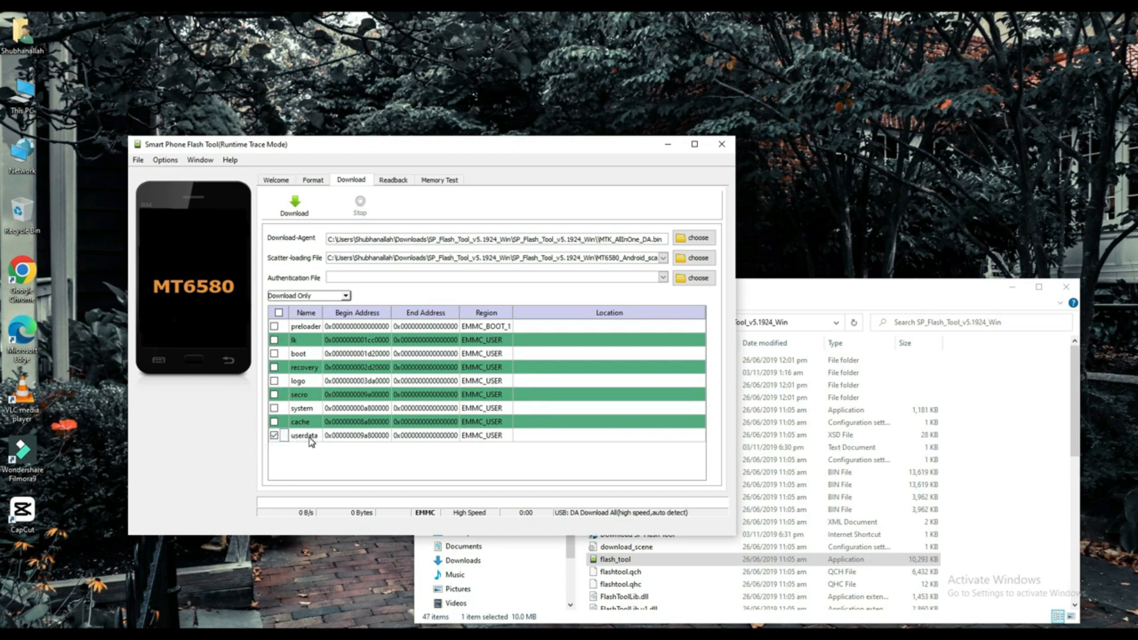
left_click(294, 206)
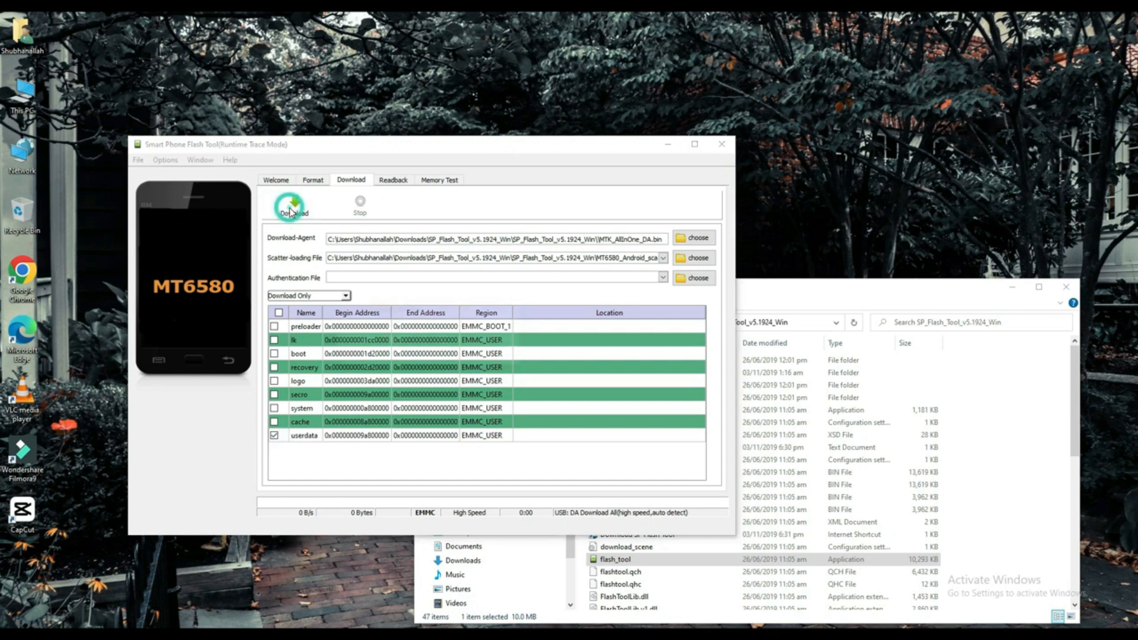
left_click(292, 205)
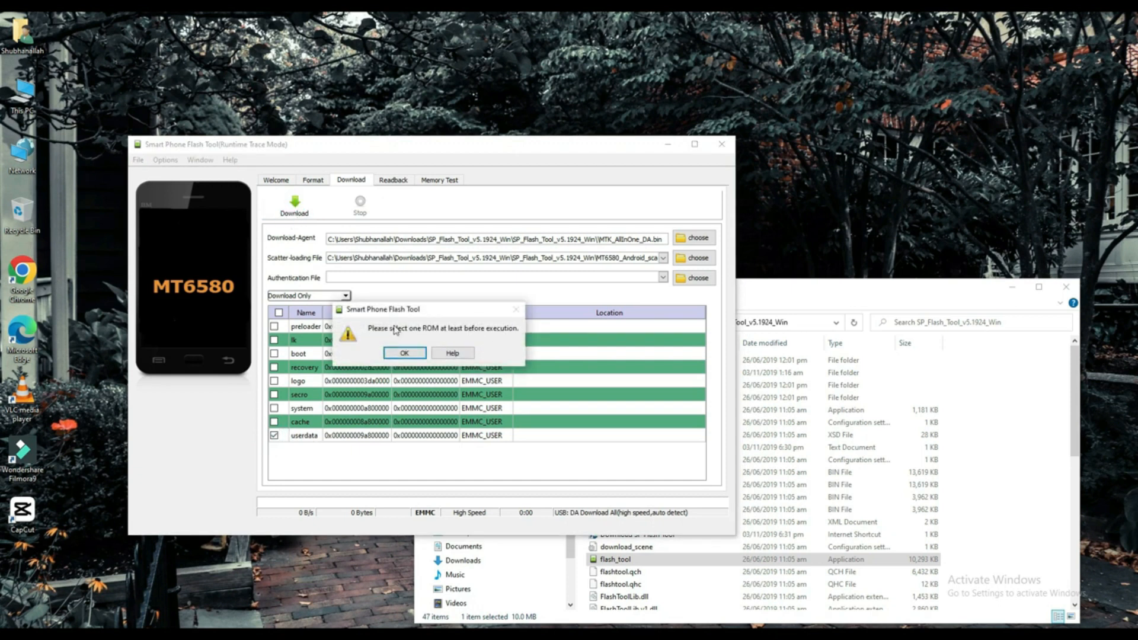
mouse_move(390, 338)
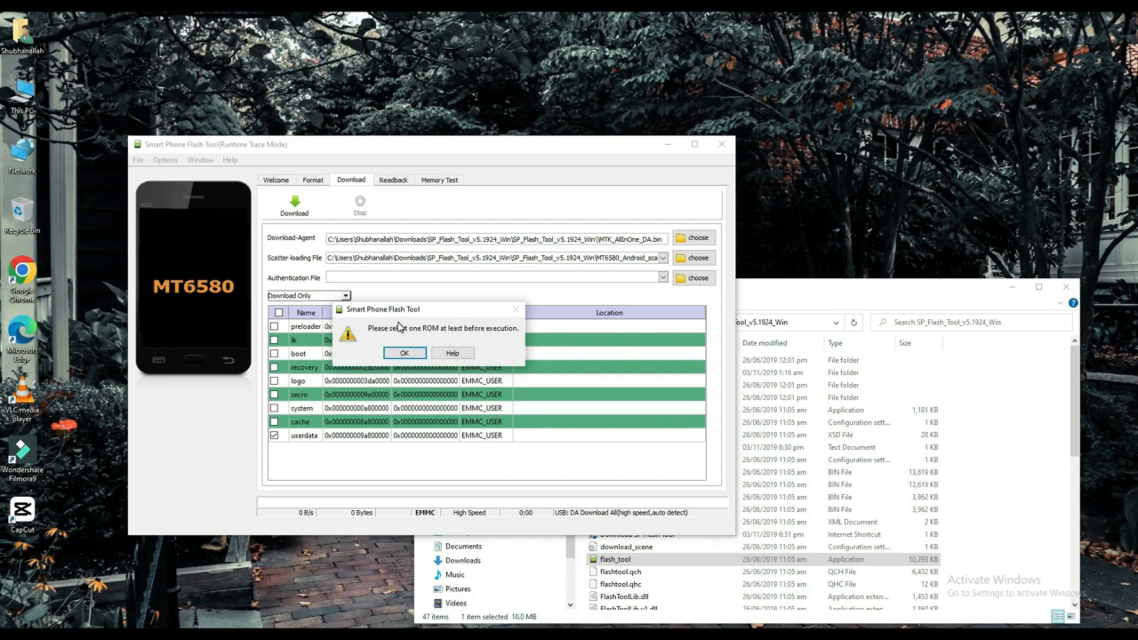
left_click(404, 354)
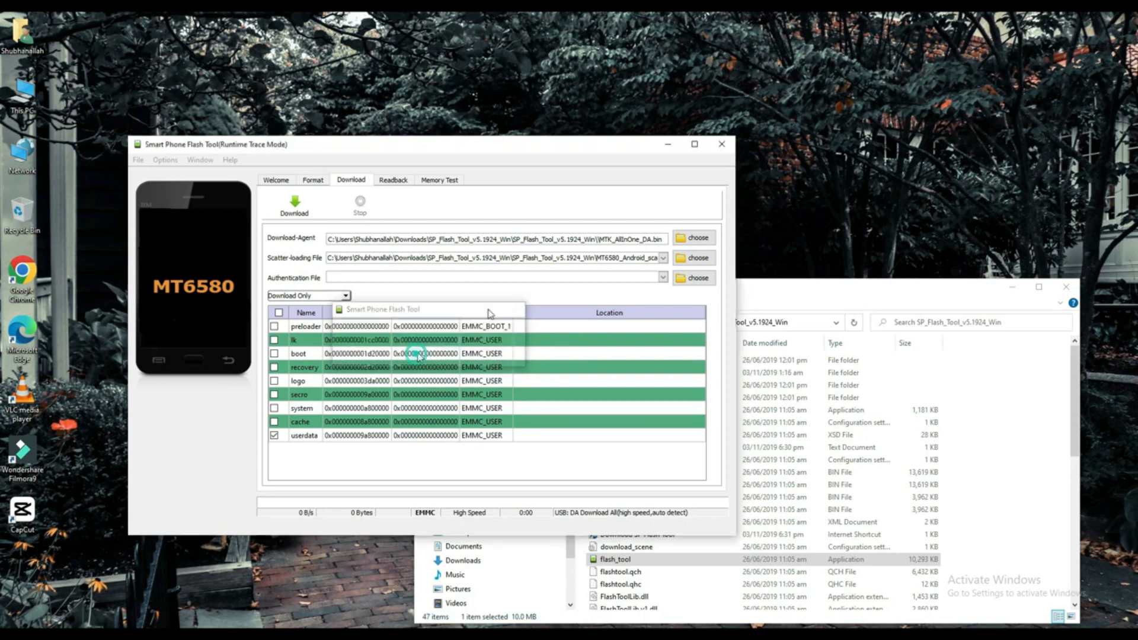